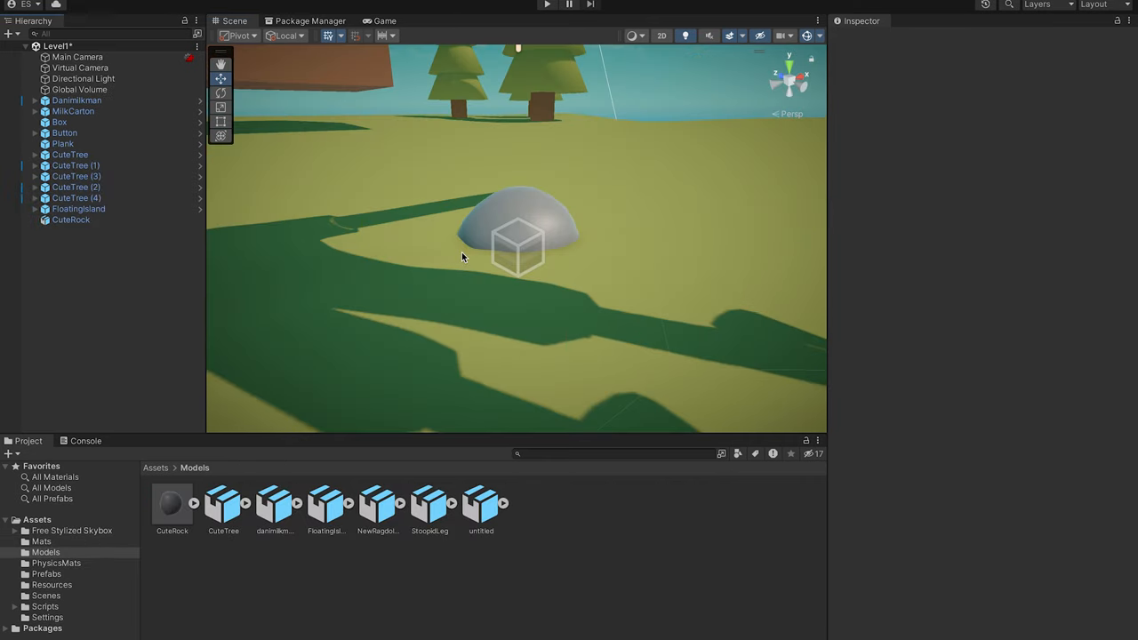
Remove CuteRock from Level1, save the scene, and show Assets > Prefabs.
{"action": "left_click", "coordinate": [46, 573]}
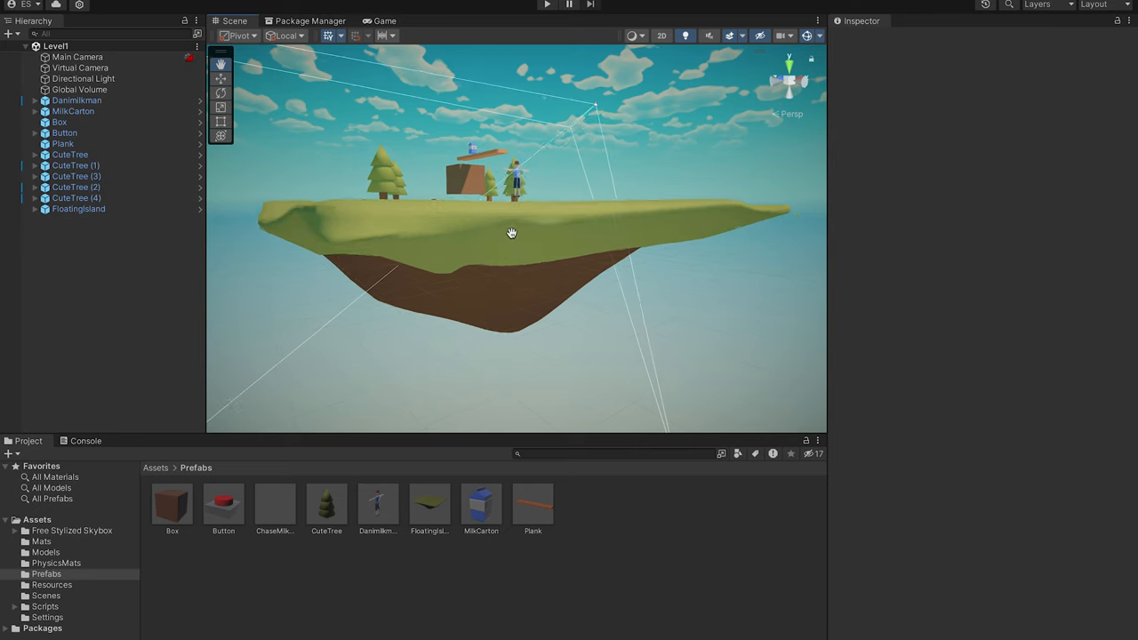